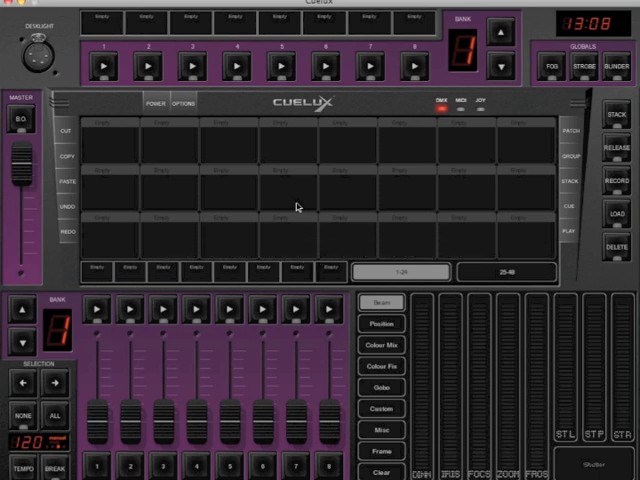
{"action": "mouse_move", "coordinate": [564, 138]}
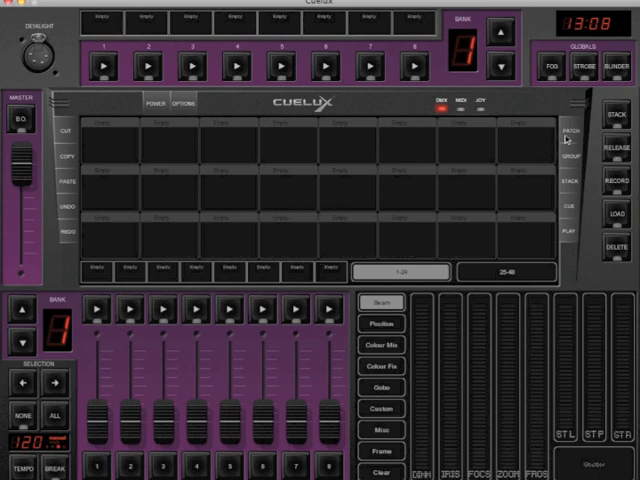
Show the empty fixture patch list with label, address, manufacturer, model and mode columns
{"action": "left_click", "coordinate": [570, 128]}
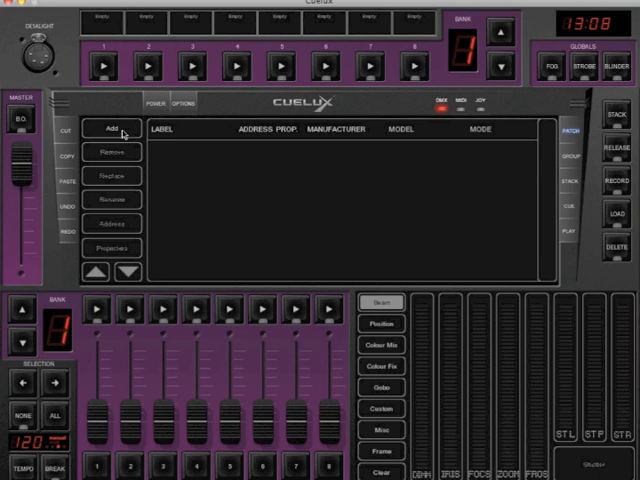
Start adding fixtures and choose Elation as the manufacturer in the fixture library
{"action": "left_click", "coordinate": [108, 130]}
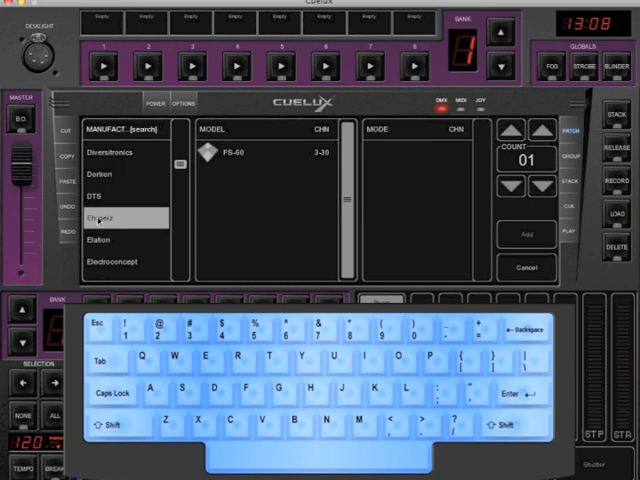
{"action": "left_click", "coordinate": [100, 240]}
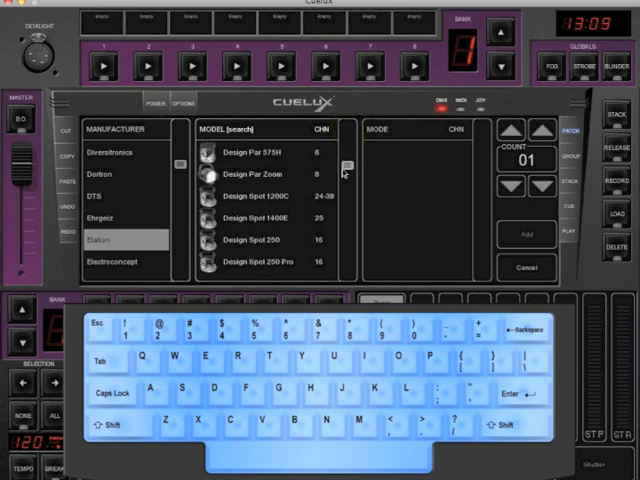
Pick the Design Spot 1200C model from Elation's list, showing its channel modes
{"action": "left_click", "coordinate": [270, 196]}
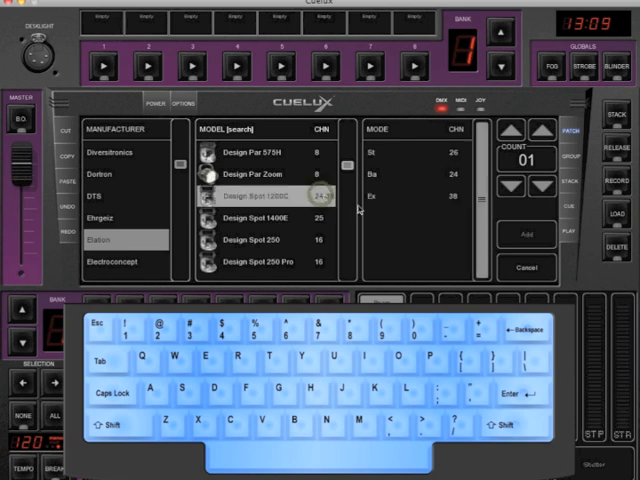
{"action": "mouse_move", "coordinate": [428, 232]}
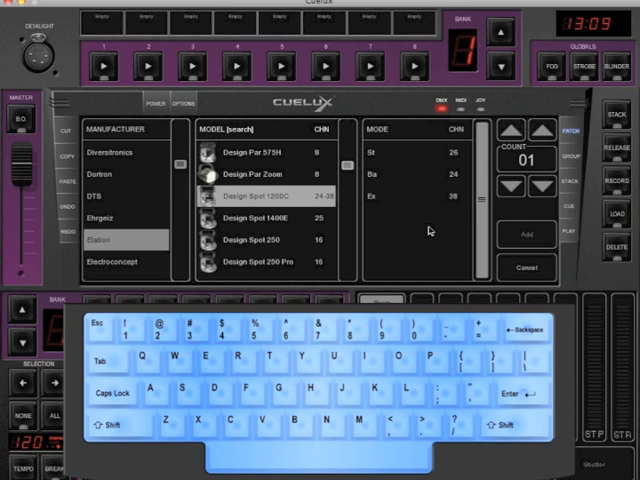
{"action": "mouse_move", "coordinate": [448, 152]}
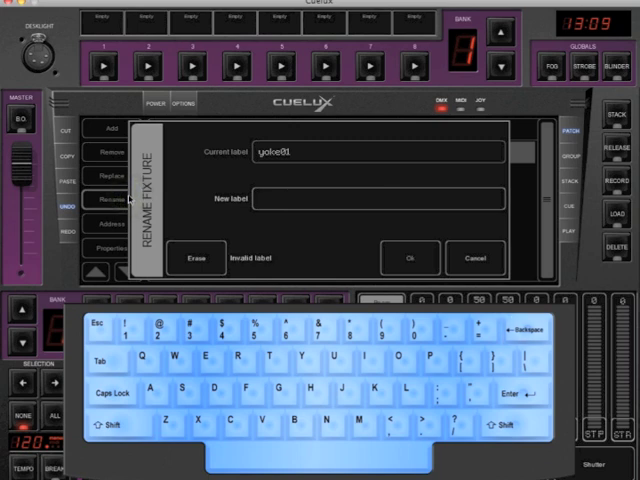
Give the first fixture the new label 'Des Spot'
{"action": "type", "text": "Des"}
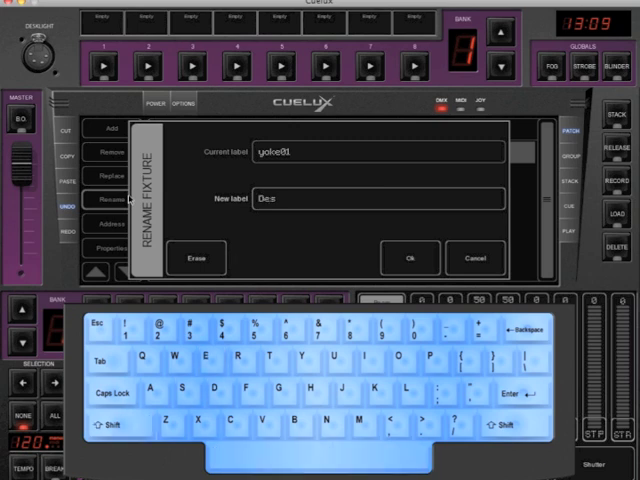
{"action": "type", "text": "Spot"}
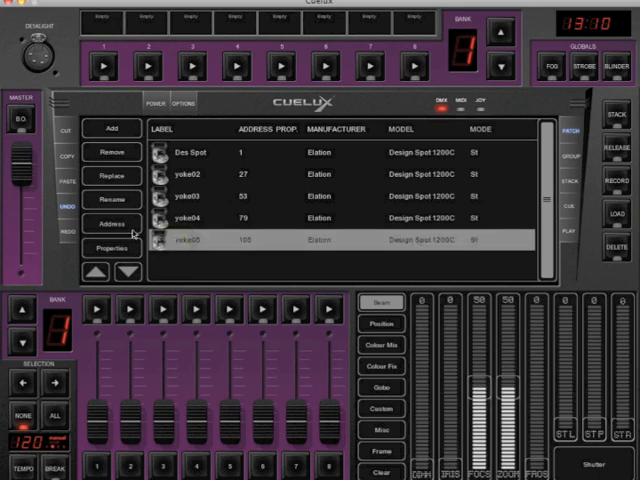
Step yoke05's DMX start address from 105 down to 095 and confirm it
{"action": "left_click", "coordinate": [112, 224]}
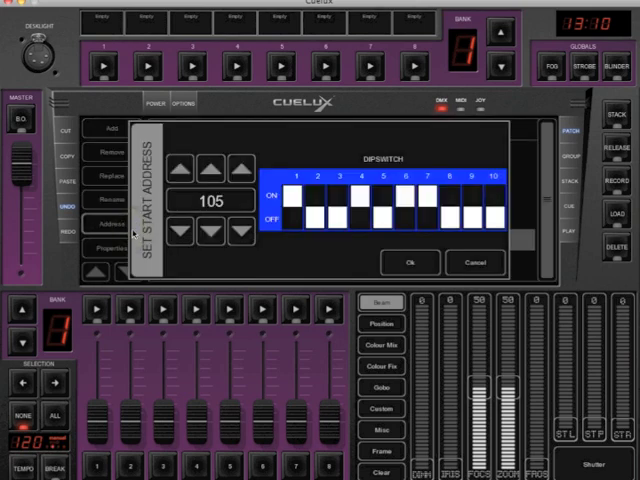
{"action": "left_click", "coordinate": [206, 170]}
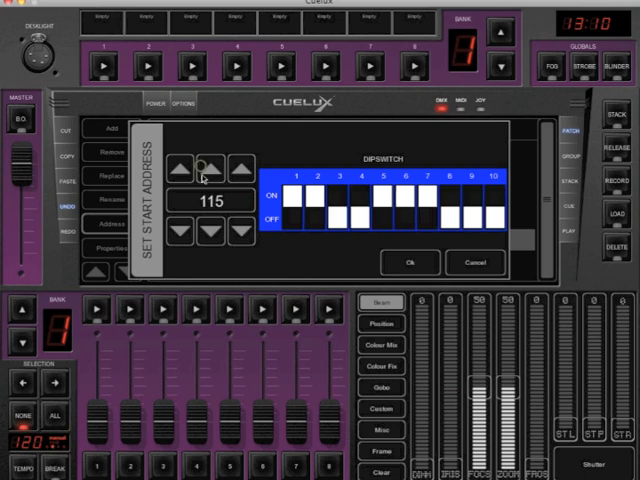
{"action": "left_click", "coordinate": [208, 232]}
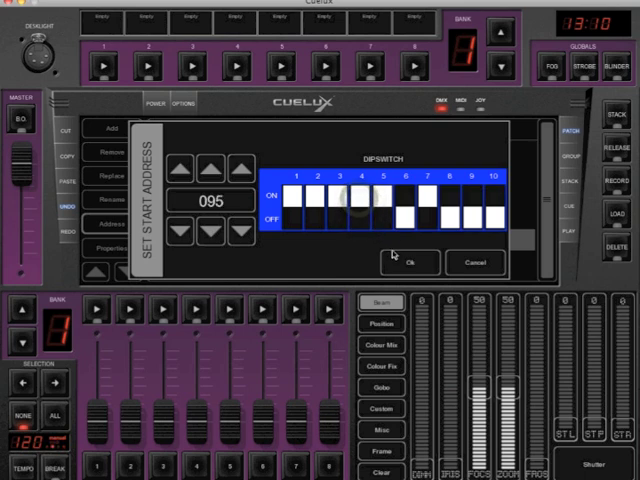
{"action": "left_click", "coordinate": [408, 260]}
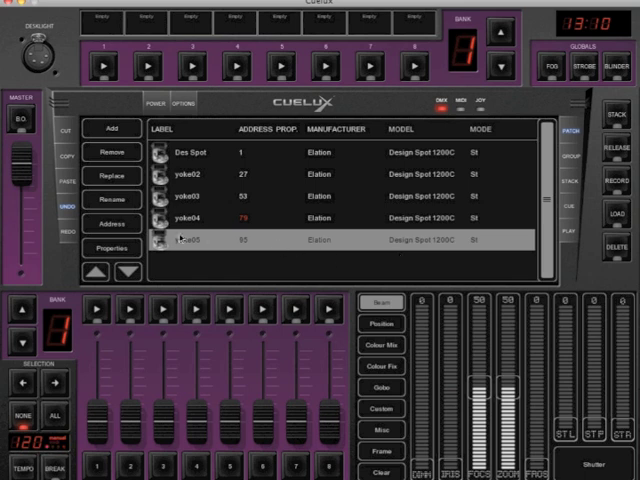
Step yoke05's DMX start address back up to 105 and confirm it
{"action": "left_click", "coordinate": [112, 224]}
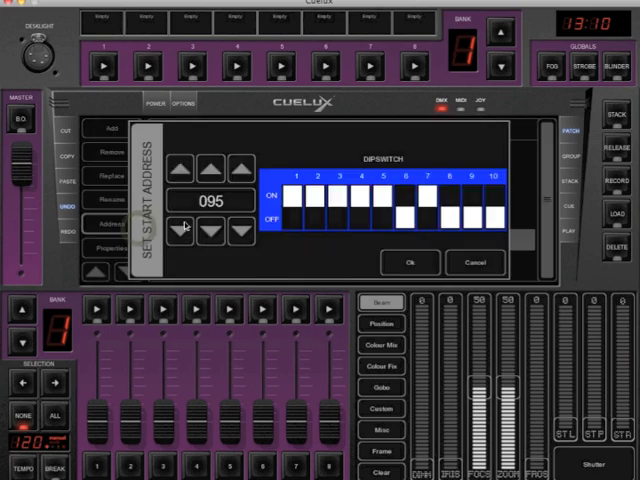
{"action": "left_click", "coordinate": [210, 170]}
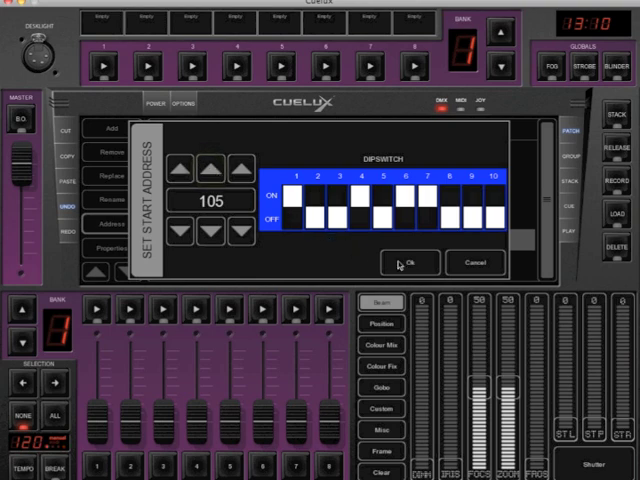
{"action": "left_click", "coordinate": [408, 260]}
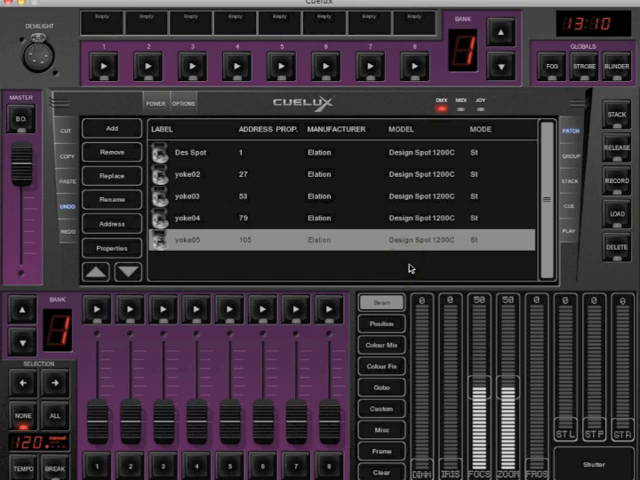
{"action": "mouse_move", "coordinate": [140, 250]}
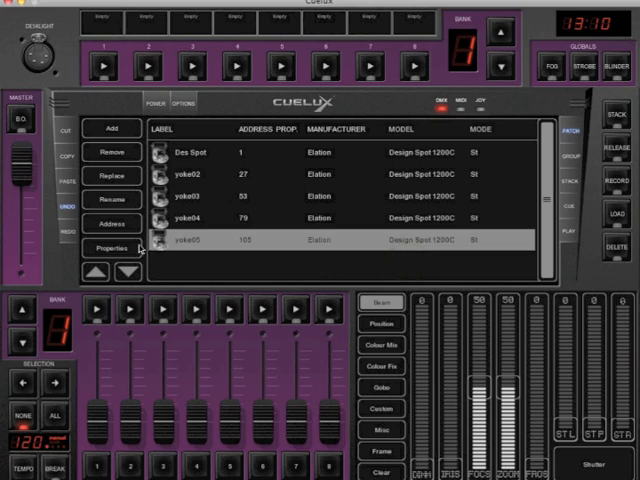
{"action": "left_click", "coordinate": [108, 250]}
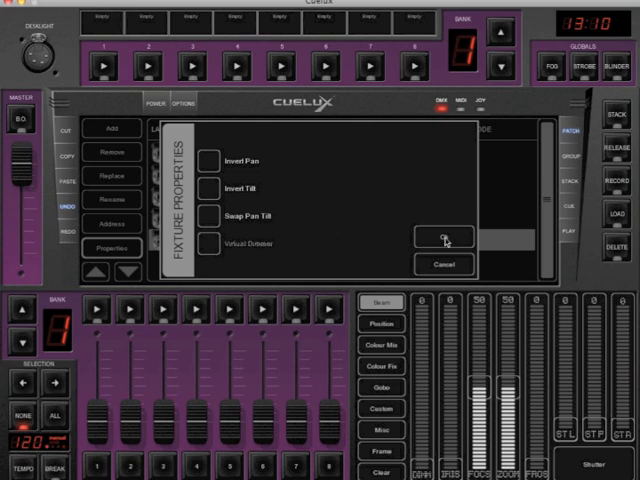
{"action": "left_click", "coordinate": [442, 240]}
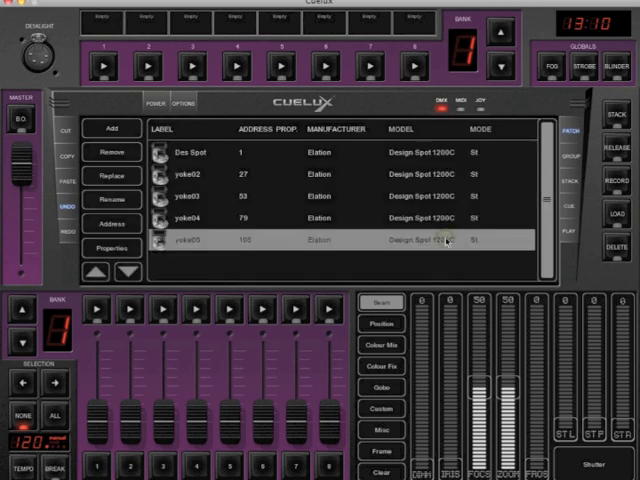